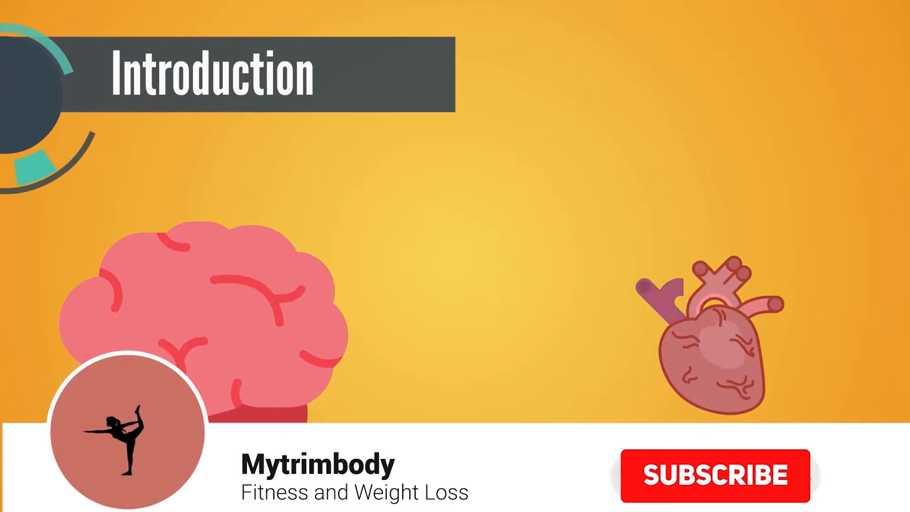
pyautogui.click(715, 475)
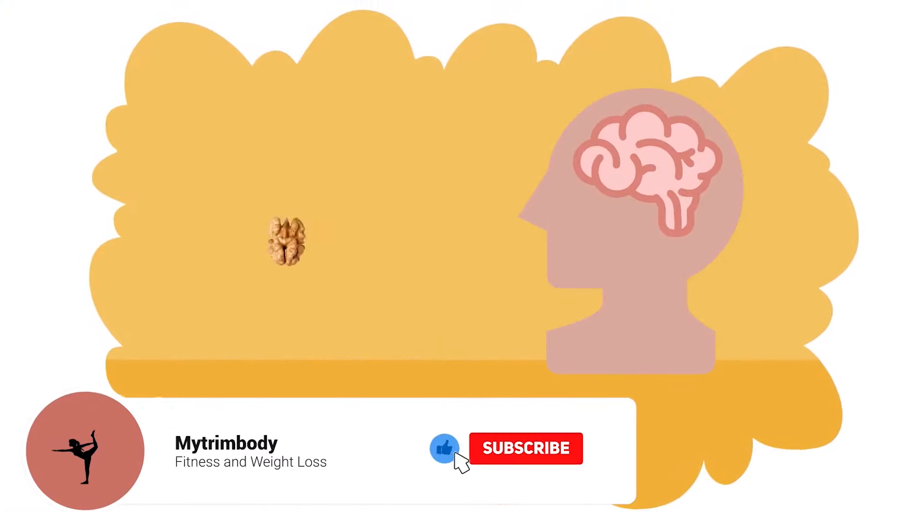
pyautogui.click(525, 448)
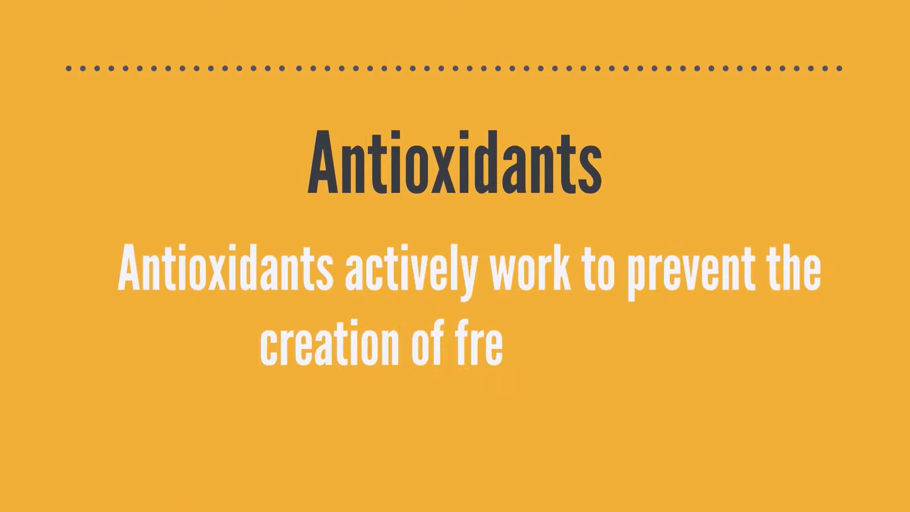
pyautogui.write('e radicals.')
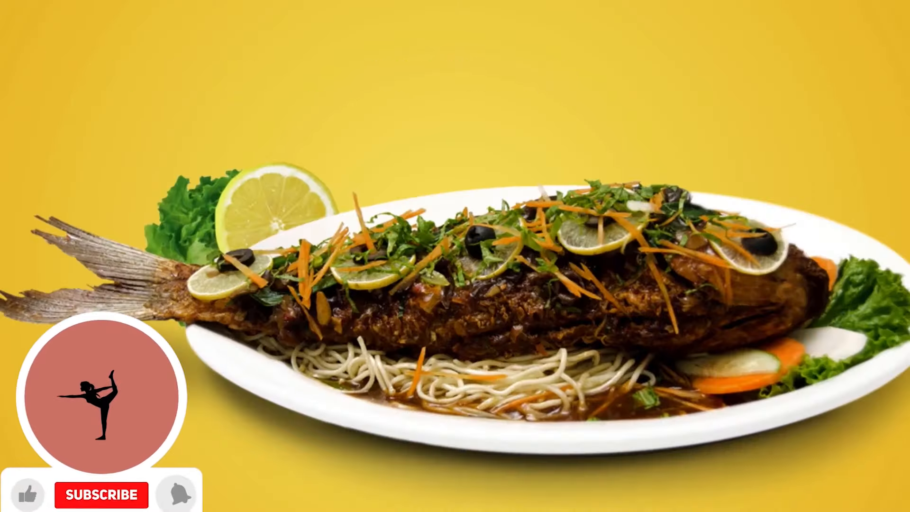
pyautogui.click(101, 495)
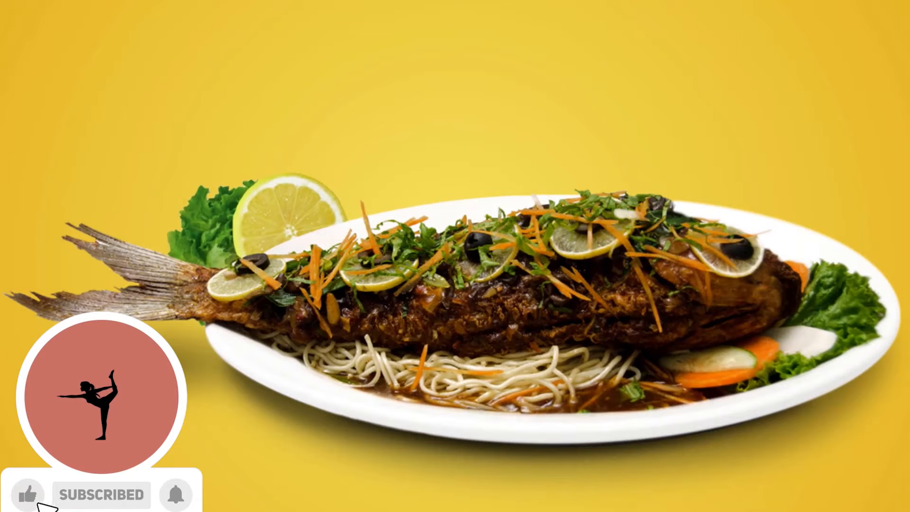
pyautogui.click(175, 494)
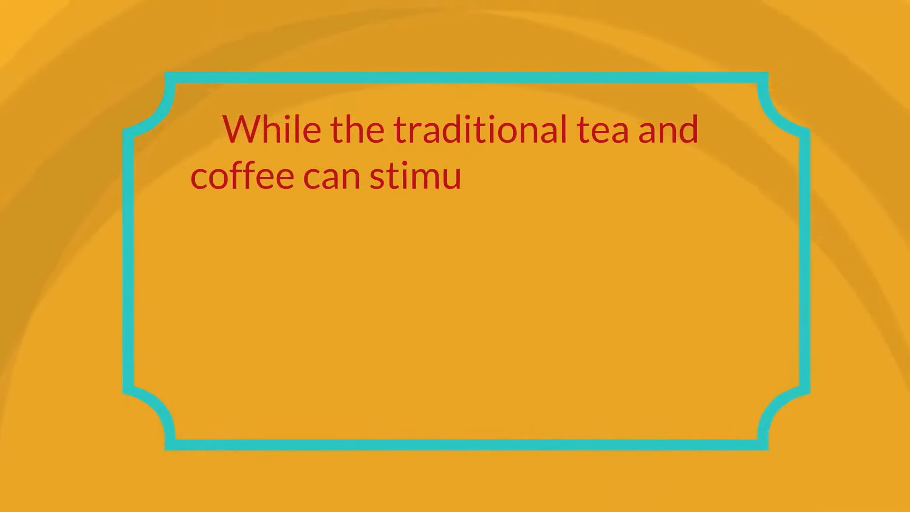
pyautogui.write('late the brain by making')
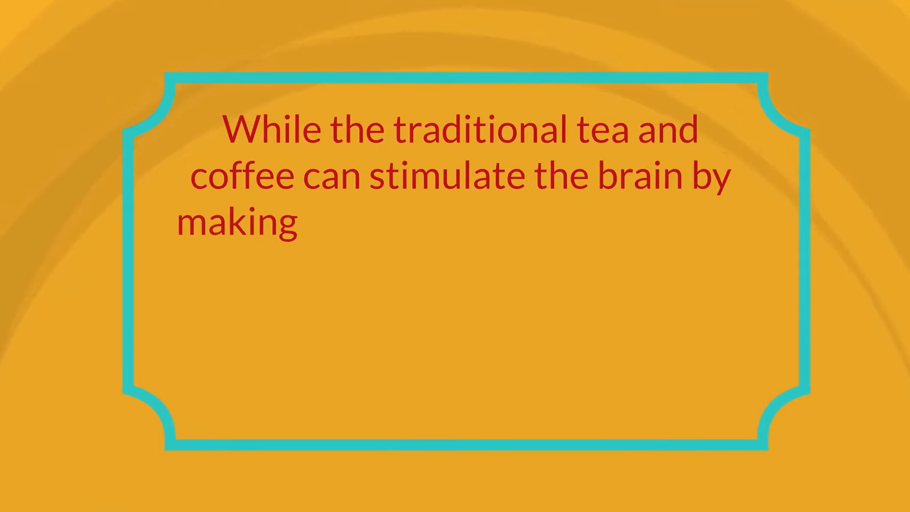
pyautogui.write('it over-perform, green t')
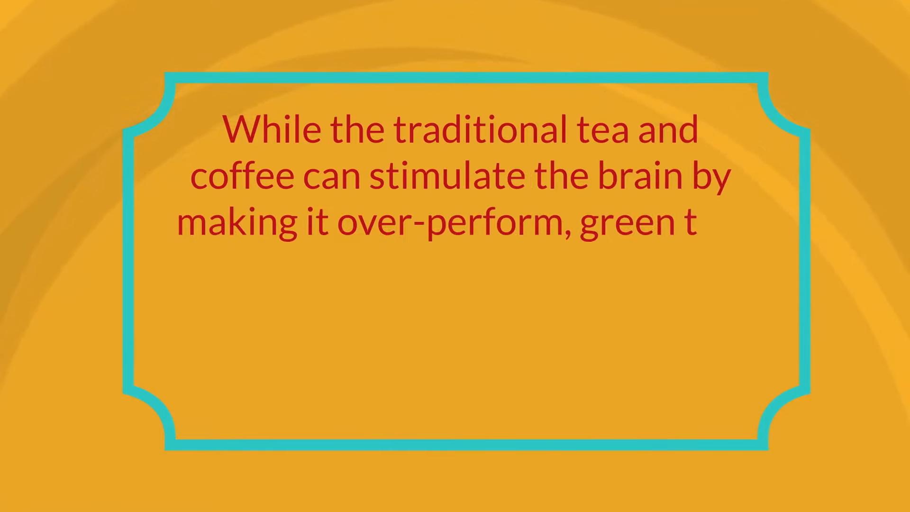
pyautogui.write('ea, on the contrary, can be beneficial for brain activity.  Having green t')
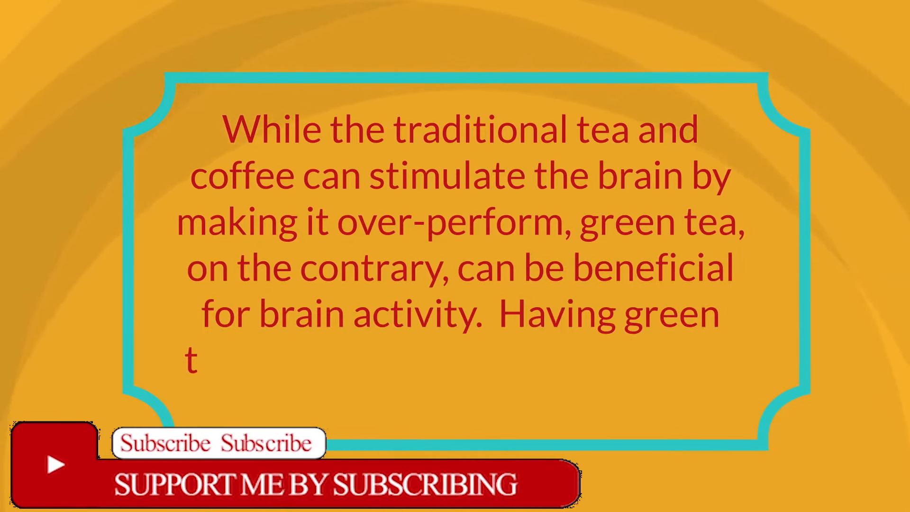
pyautogui.write('ea with hot water and hone')
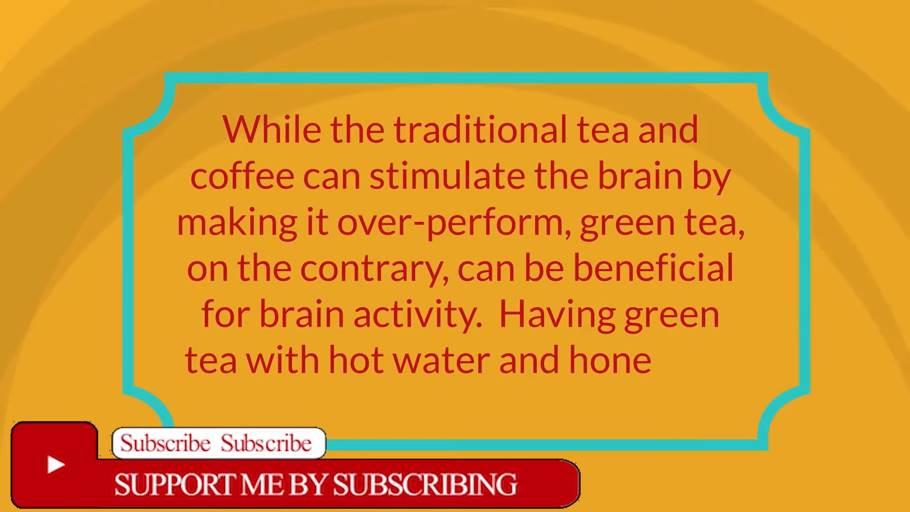